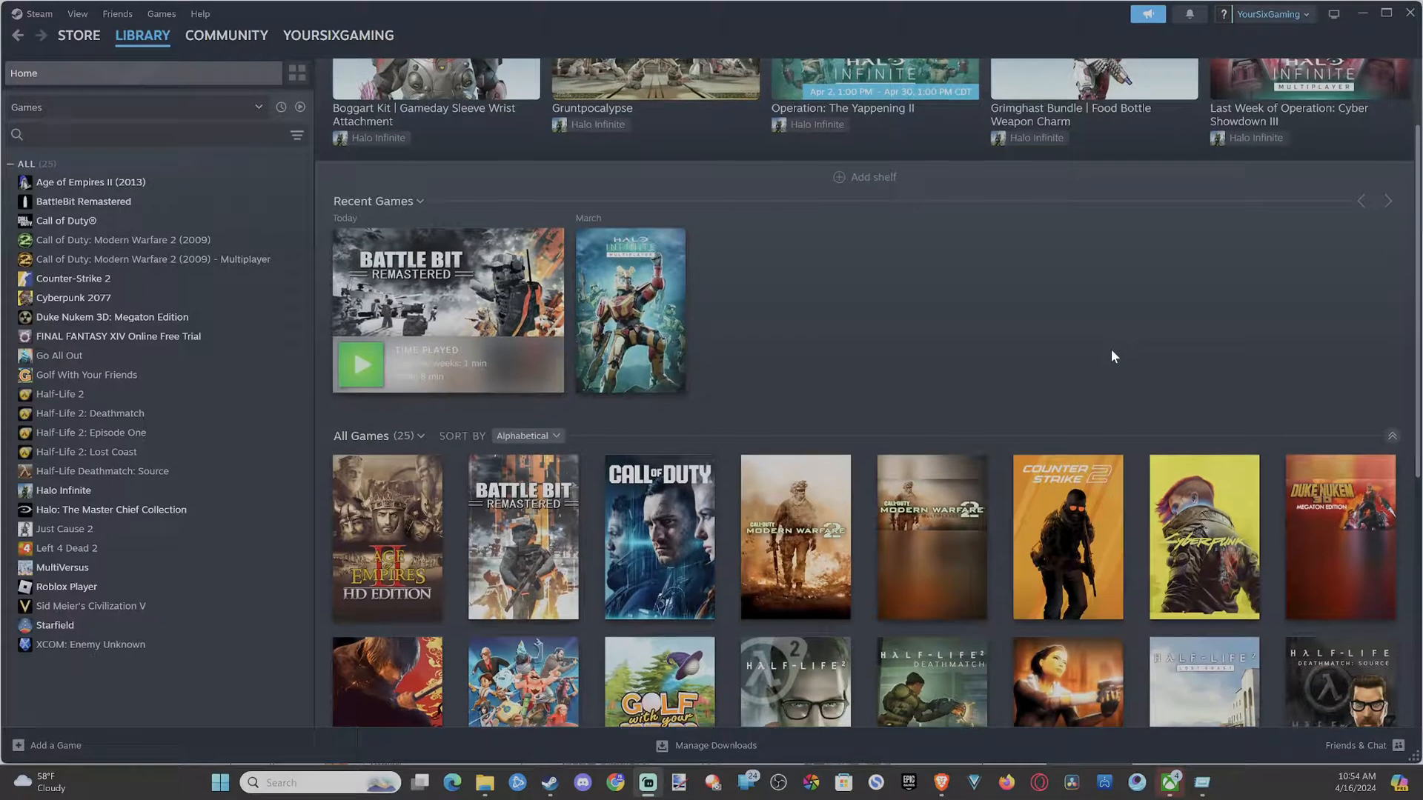
Reach the Controller page of Steam Settings listing the External Gamepad Settings options
{"action": "scroll", "scroll_direction": "down", "scroll_amount": 3}
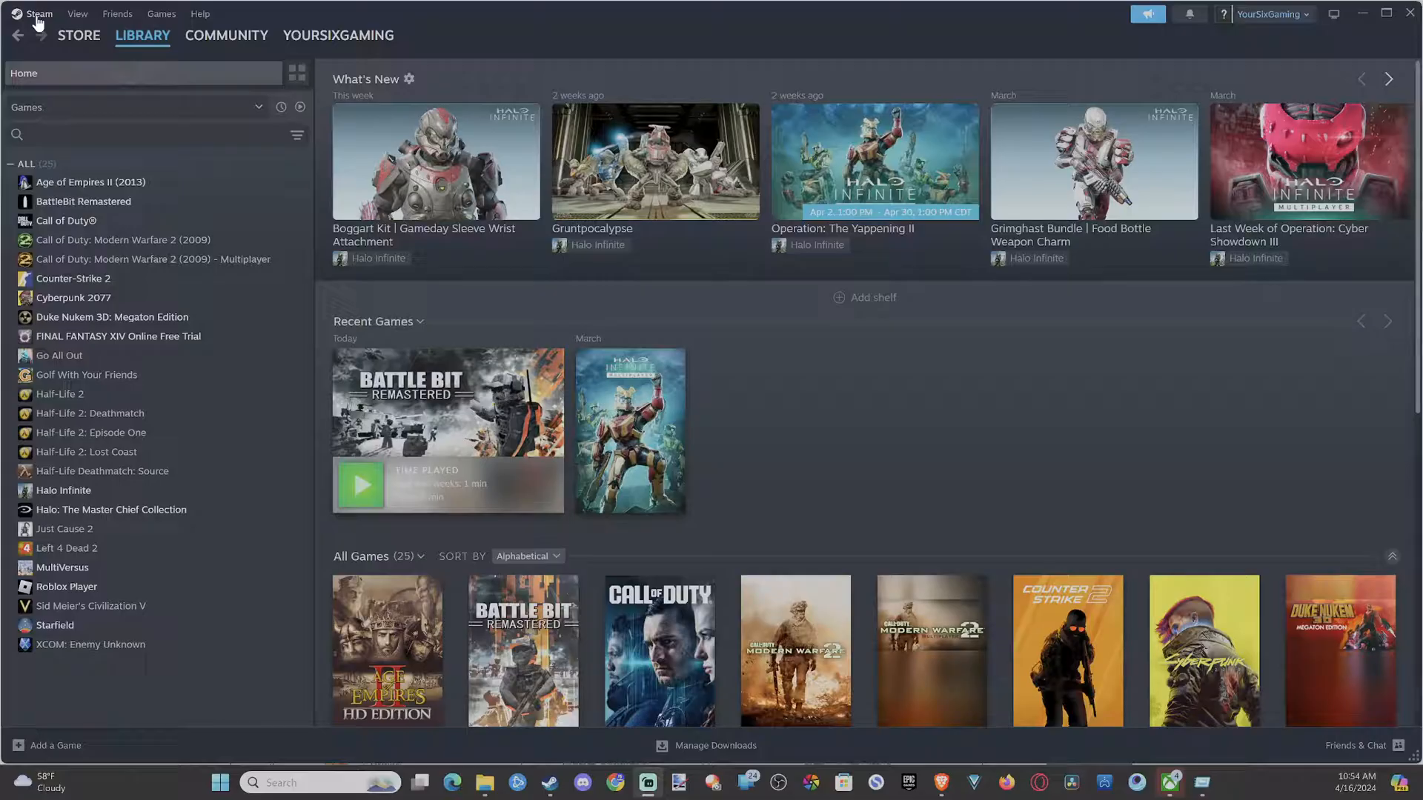
{"action": "left_click", "coordinate": [38, 14]}
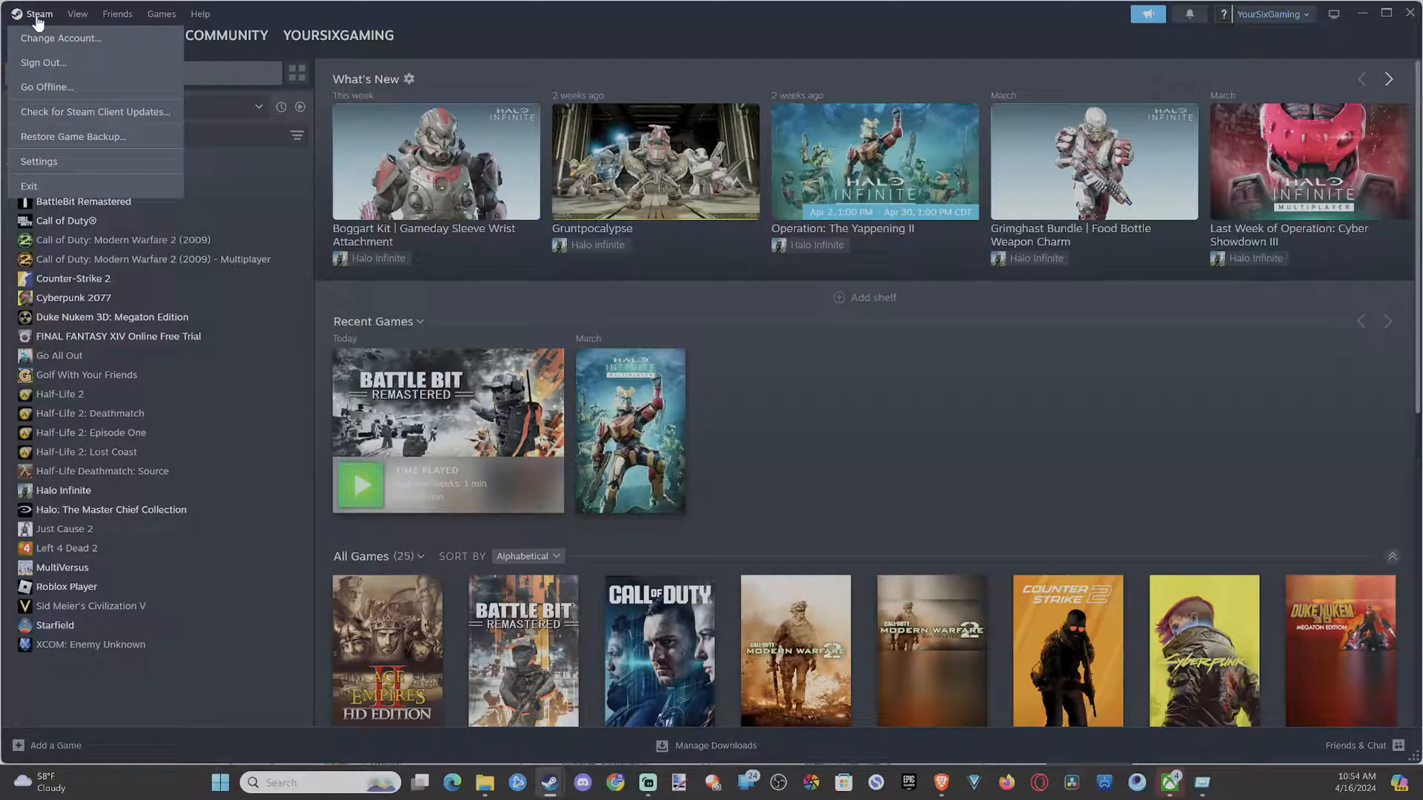
{"action": "mouse_move", "coordinate": [64, 162]}
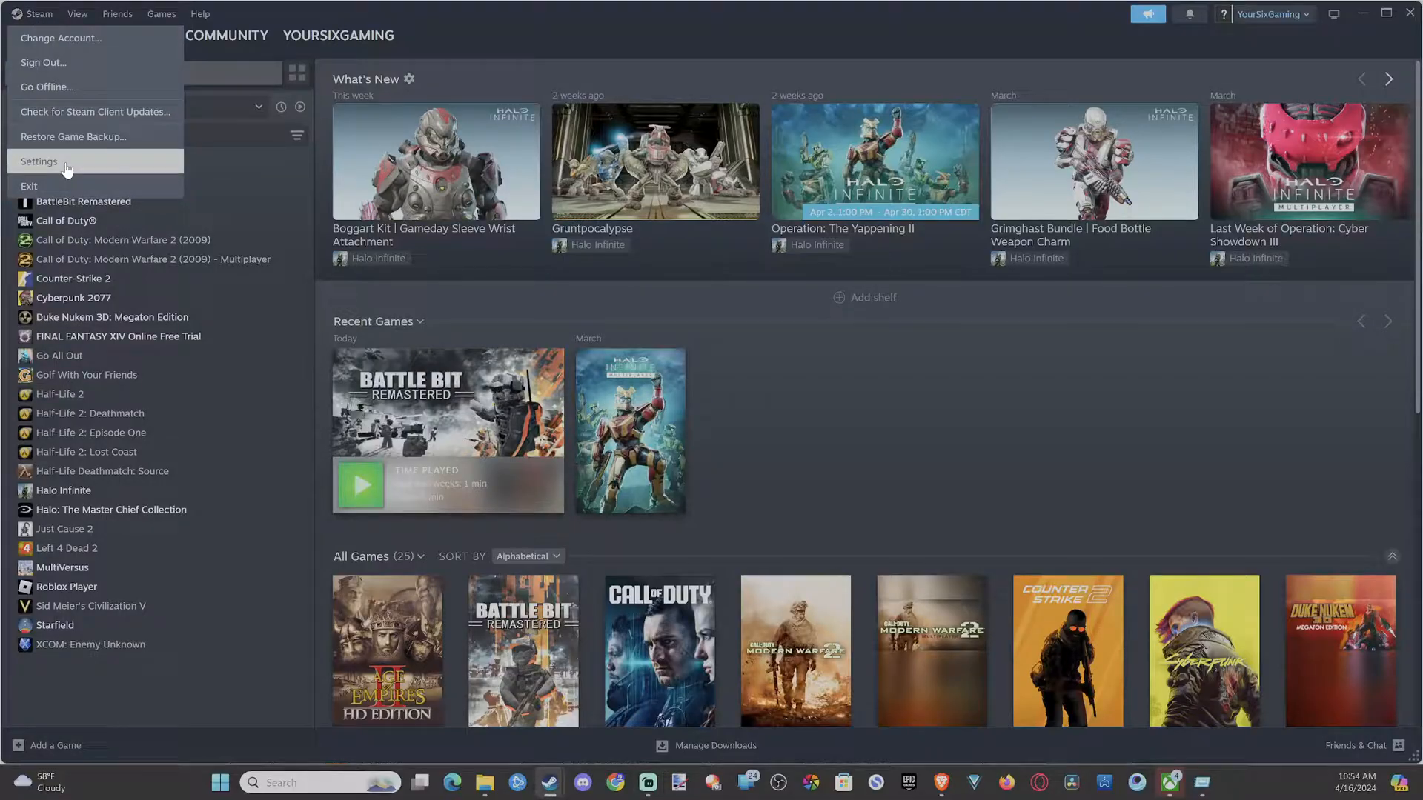
{"action": "left_click", "coordinate": [39, 161]}
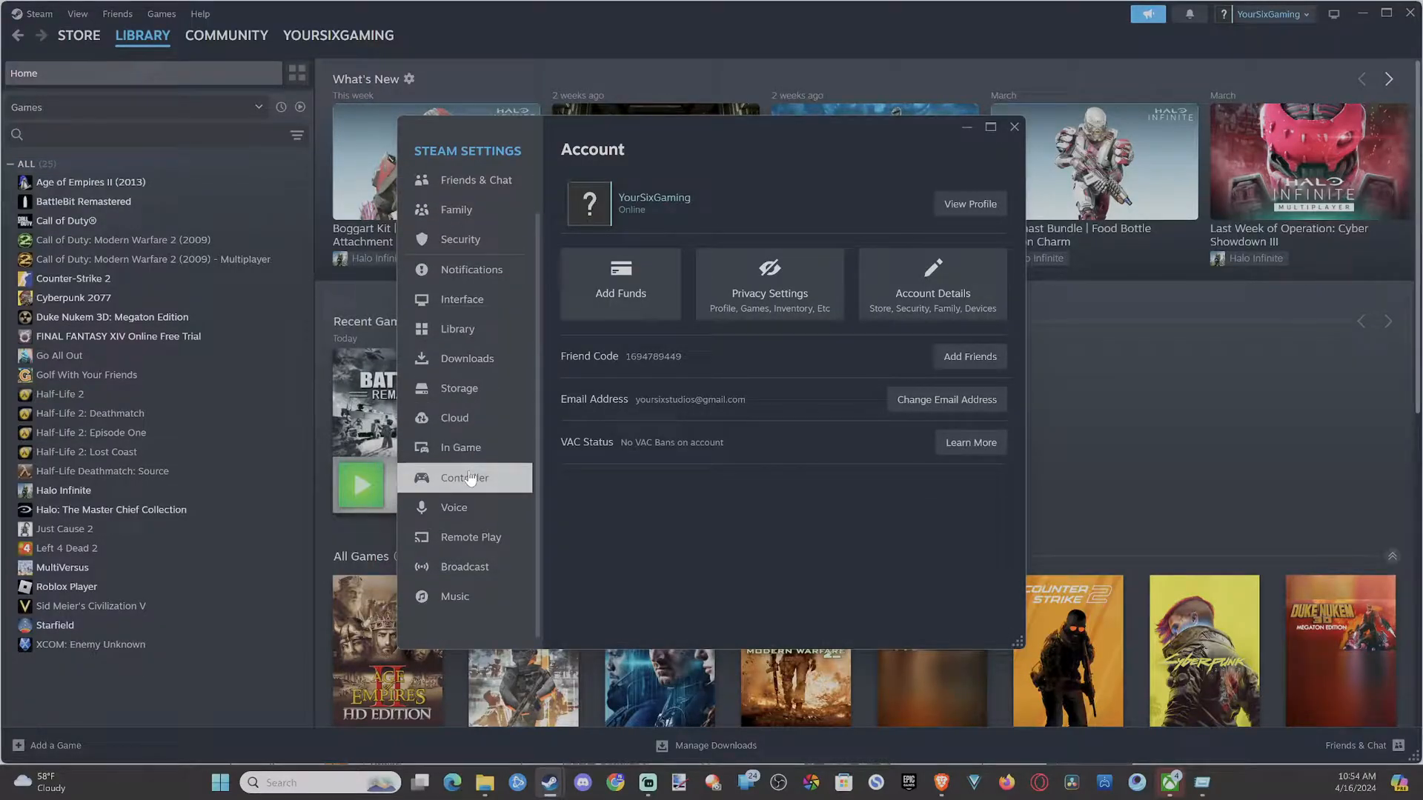
{"action": "left_click", "coordinate": [464, 477]}
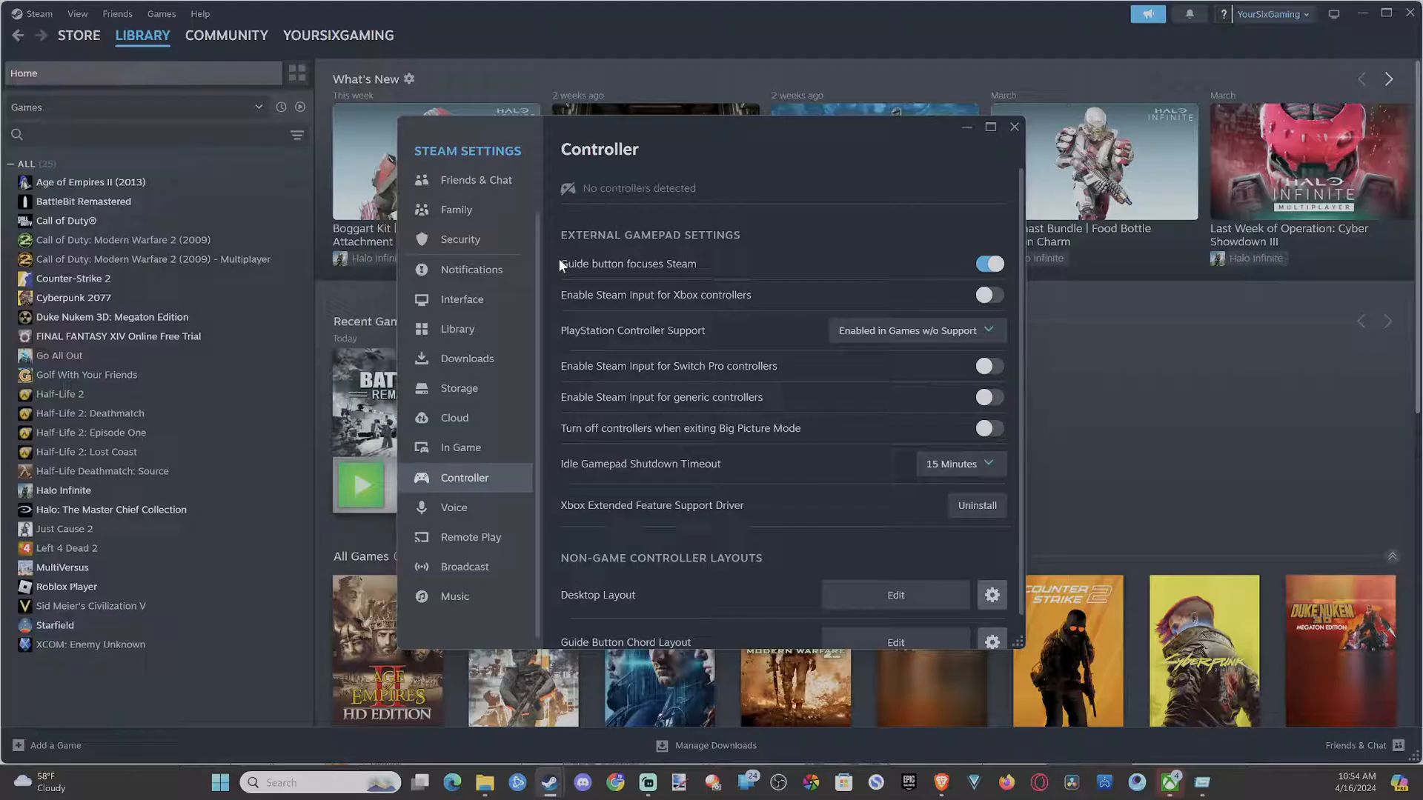
{"action": "mouse_move", "coordinate": [579, 279]}
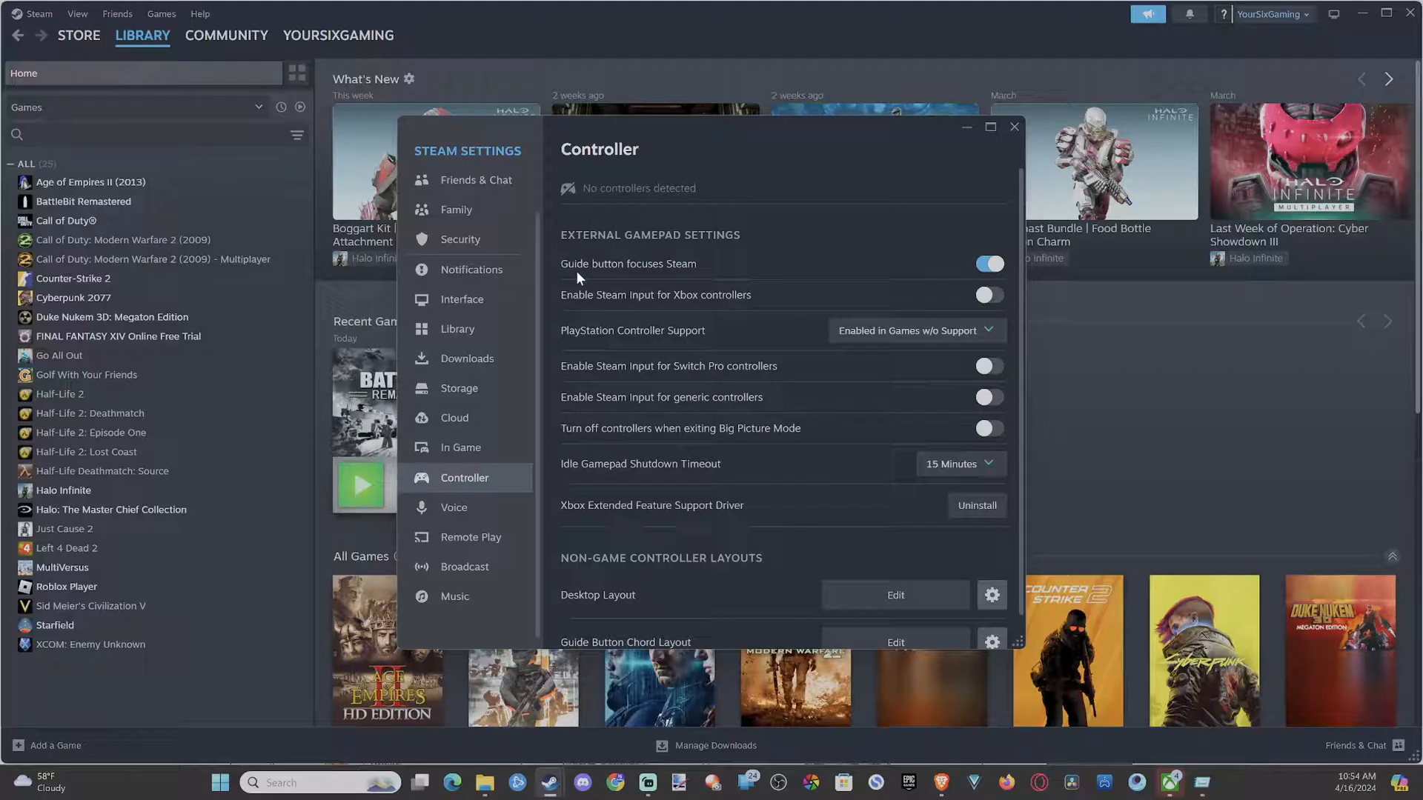